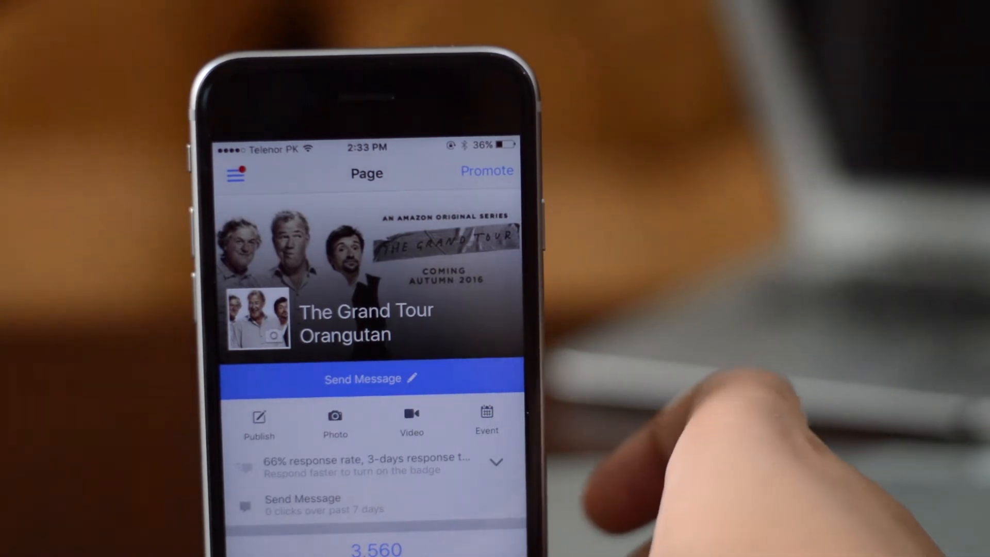
mouse_move(663, 443)
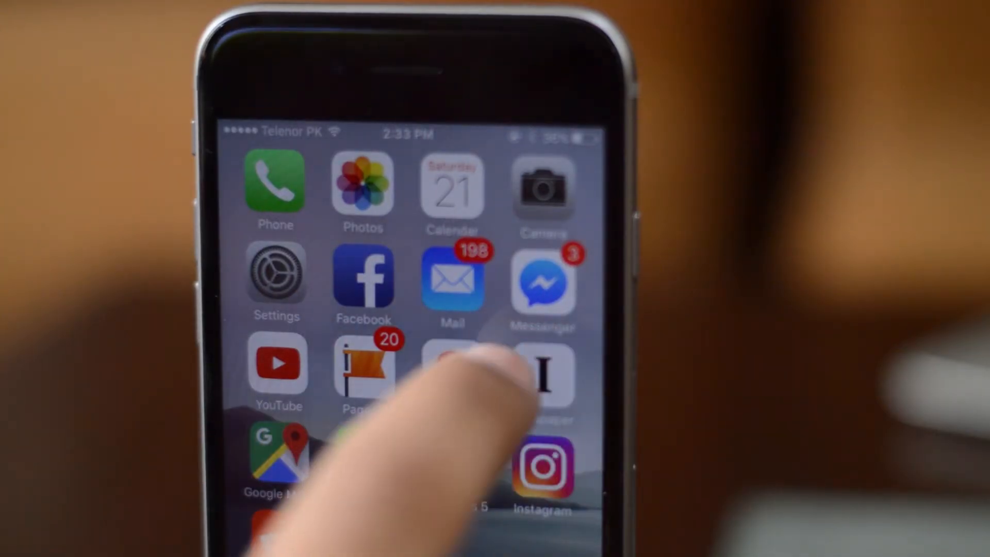
Read the saved Instapaper article on the search for Genghis Khan's tomb, scrolling through it.
click(544, 379)
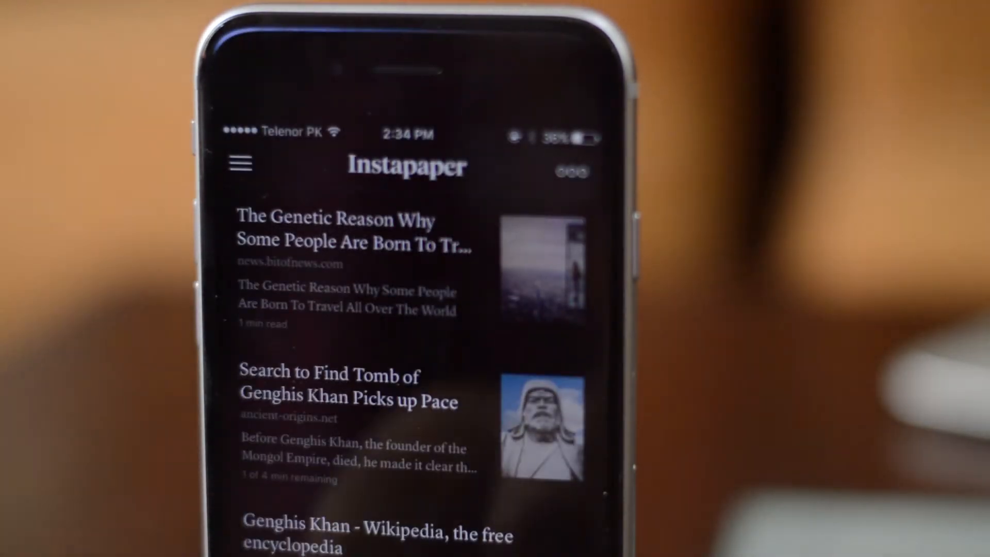
click(347, 384)
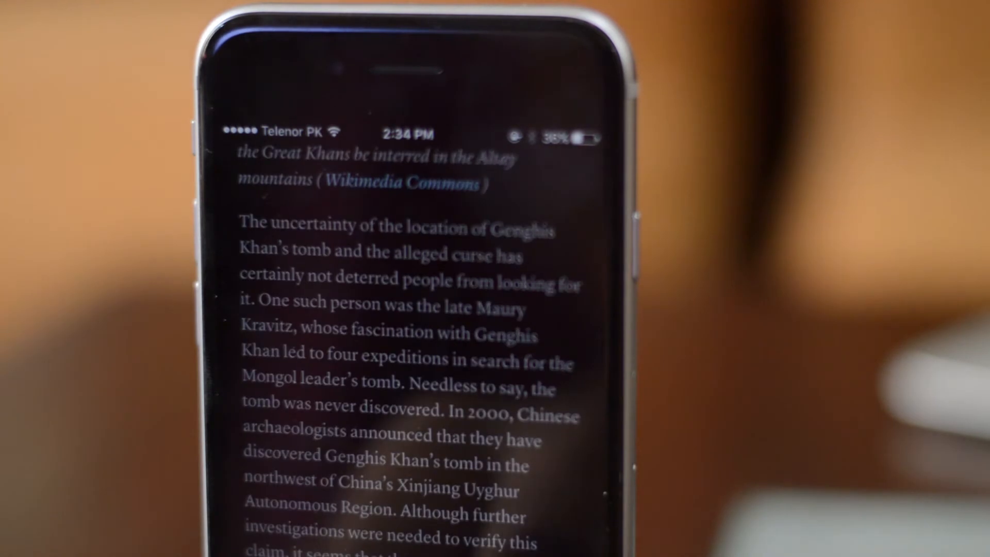
scroll(down, 3)
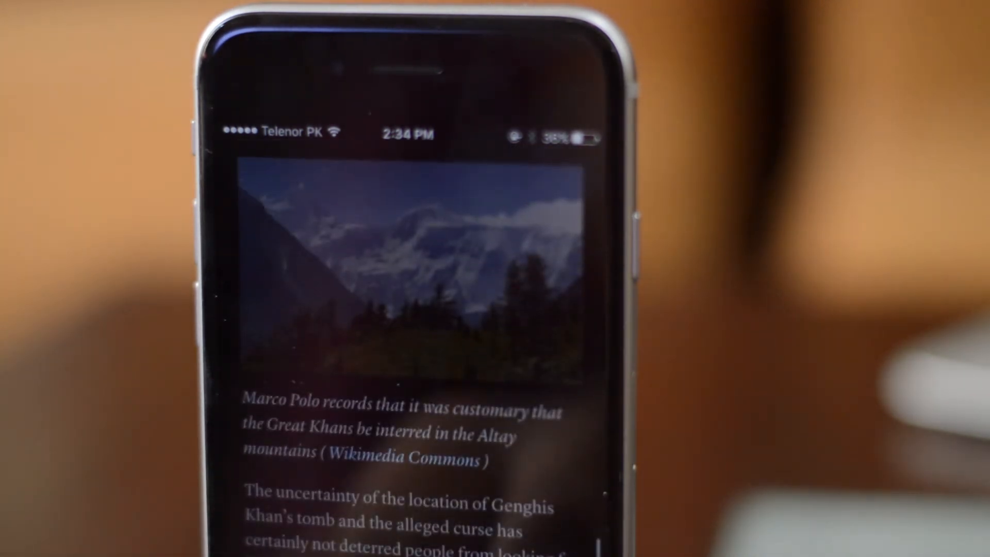
scroll(down, 3)
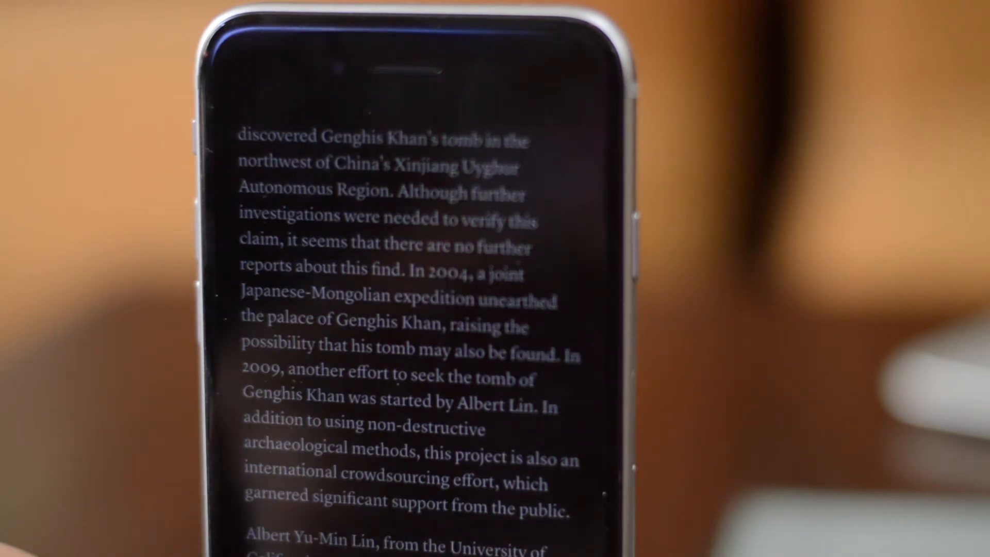
scroll(down, 3)
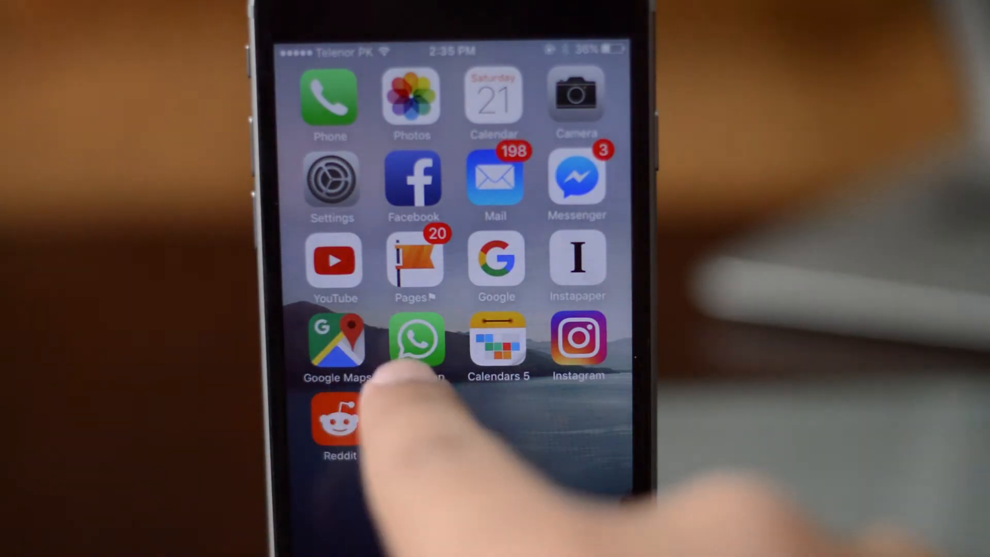
click(498, 344)
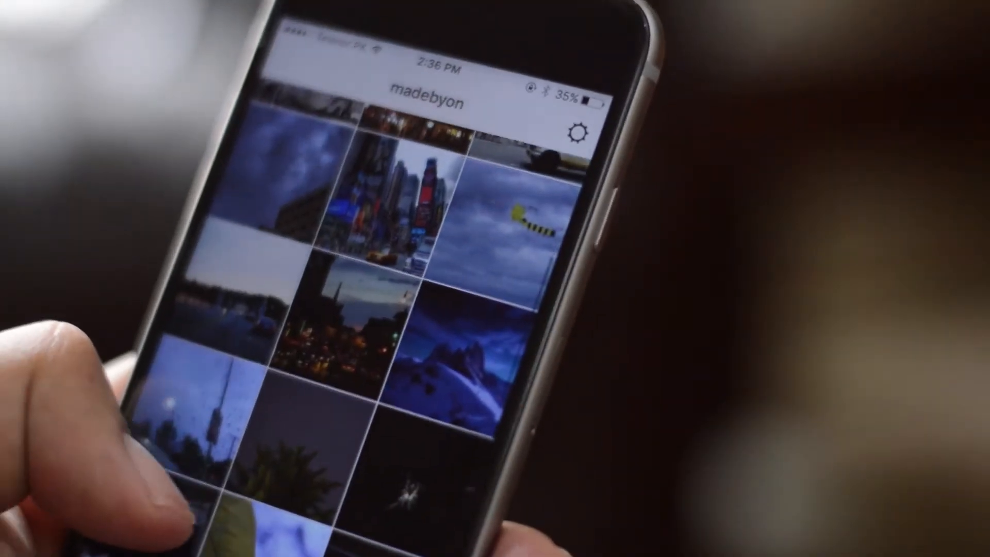
scroll(down, 3)
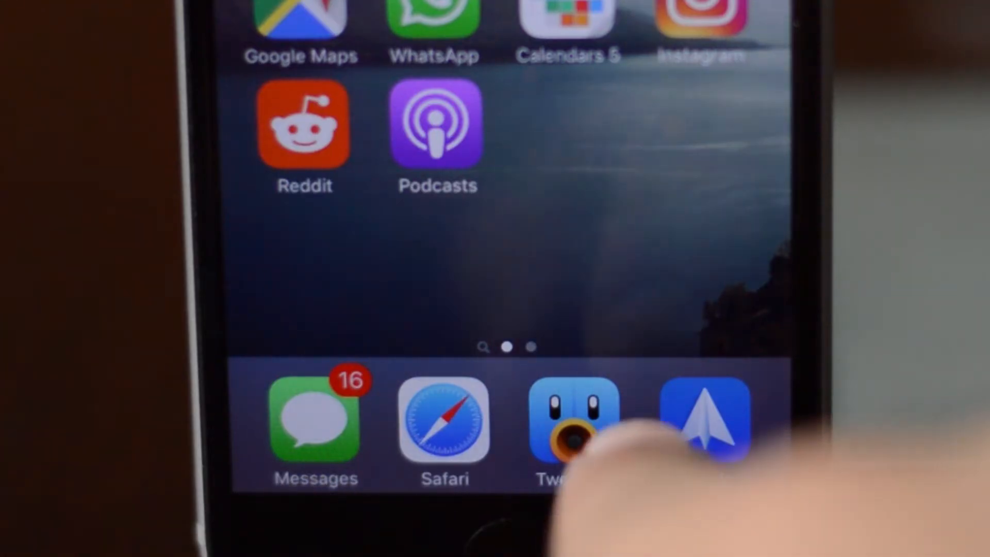
click(571, 420)
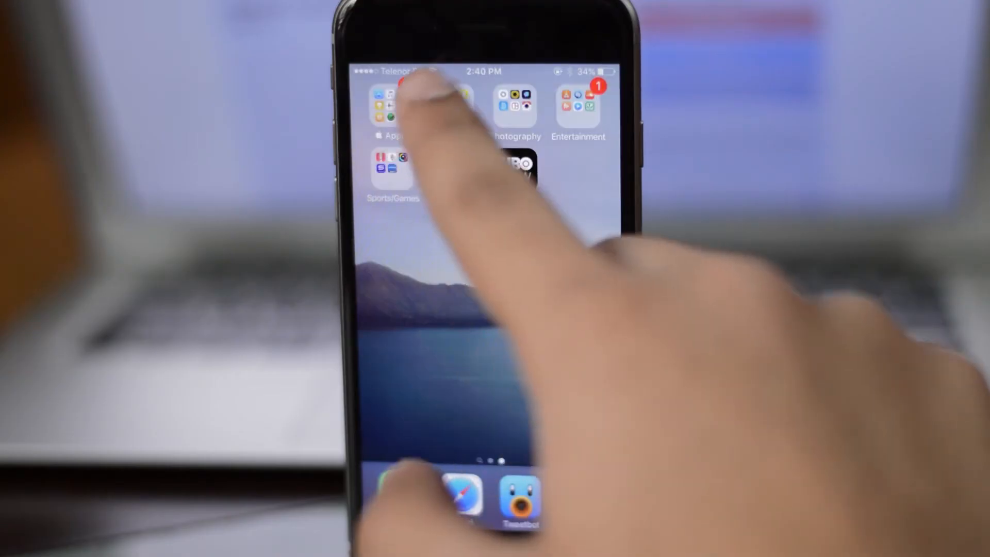
Show the Photography folder's apps and launch the Enlight photo editor from it.
click(395, 104)
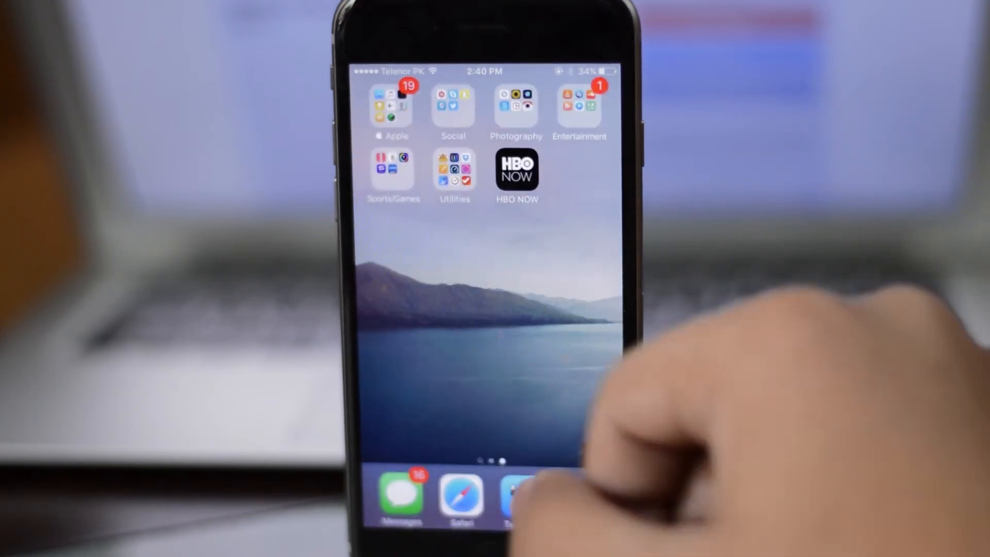
click(515, 106)
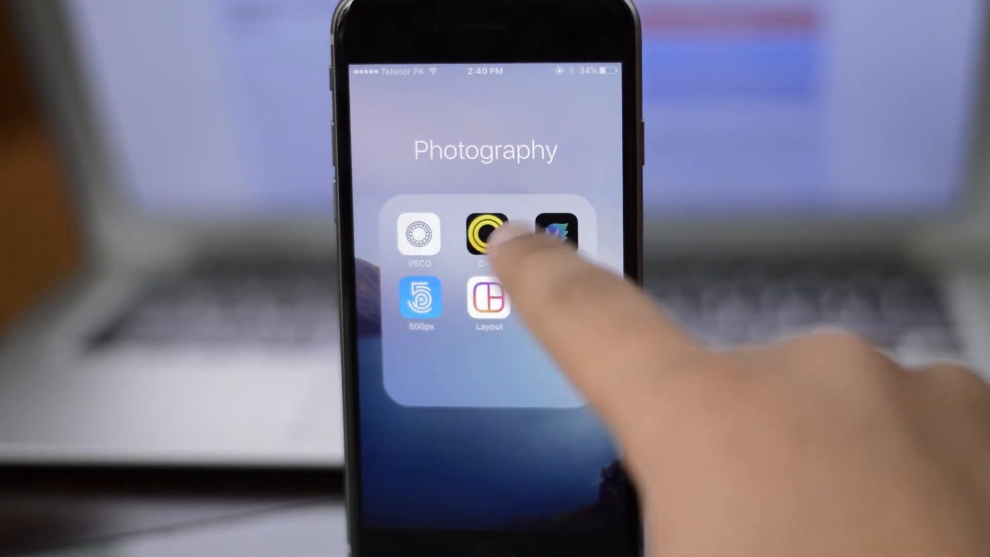
click(488, 234)
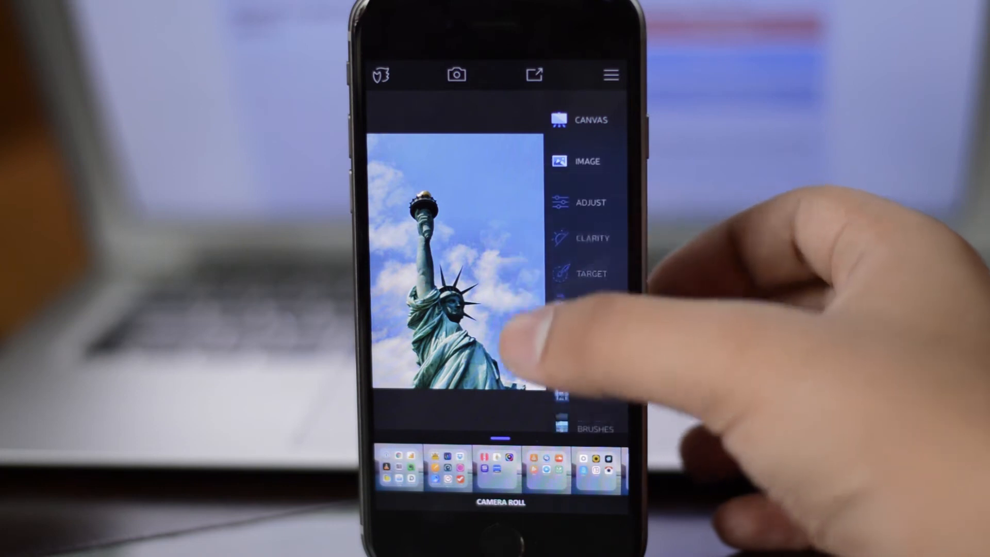
Adjust the Statue of Liberty photo in Enlight by reshaping its tone curve.
click(588, 202)
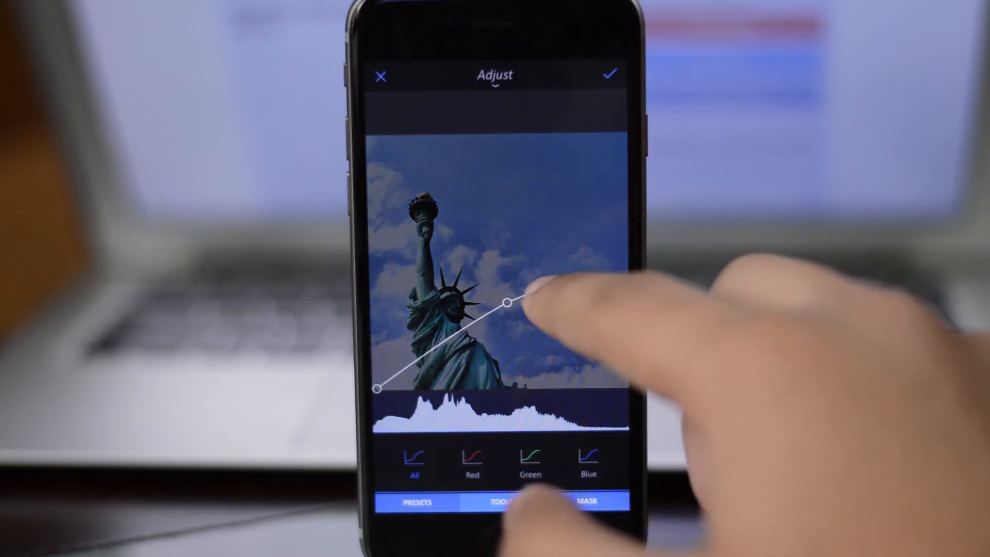
drag(508, 302, 574, 234)
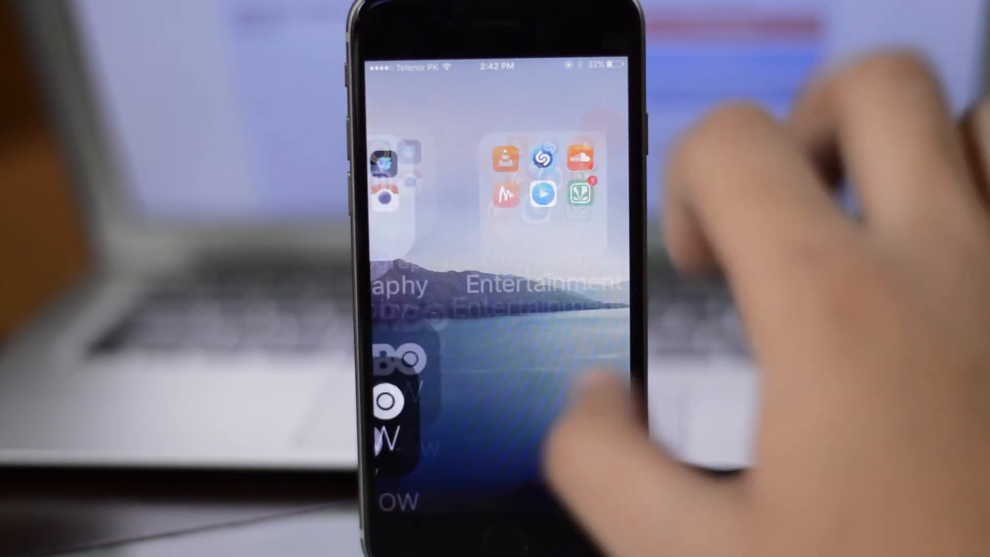
Show the Utilities folder with TunnelBear, Dropbox and MacID.
click(547, 190)
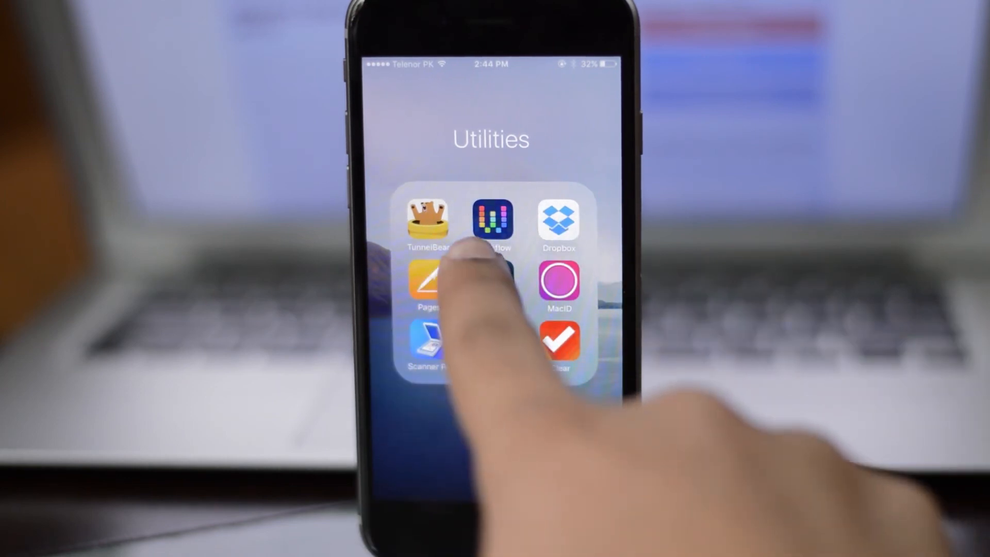
Type "Hello this is theiteckhq and in this" into a new note with the Gboard keyboard.
scroll(left, 3)
text(Hello this is theitec)
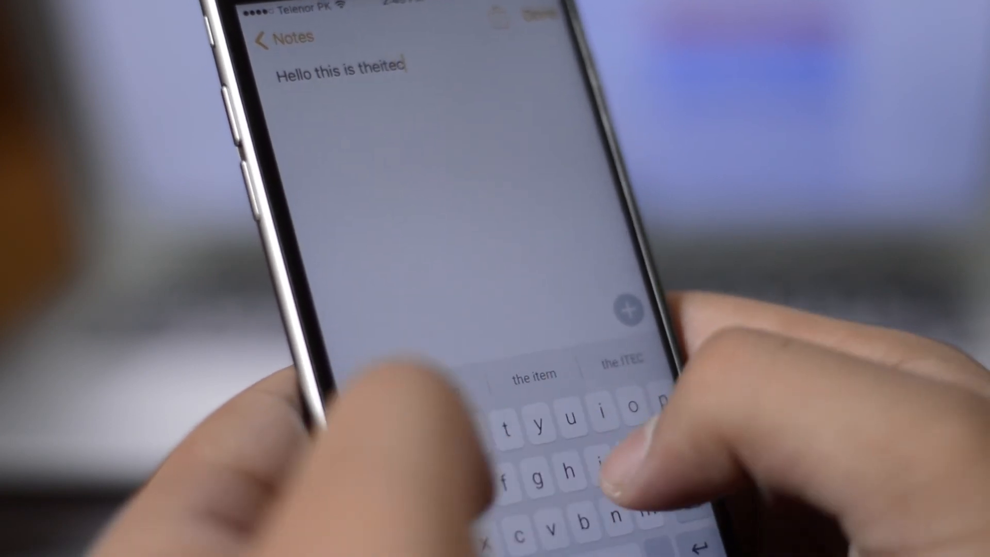
text(khq and)
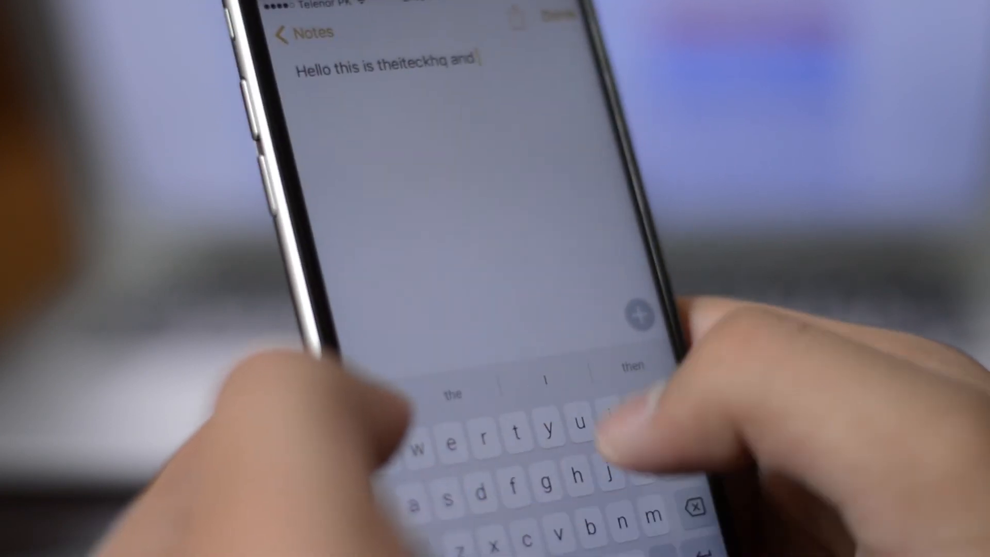
text(in this)
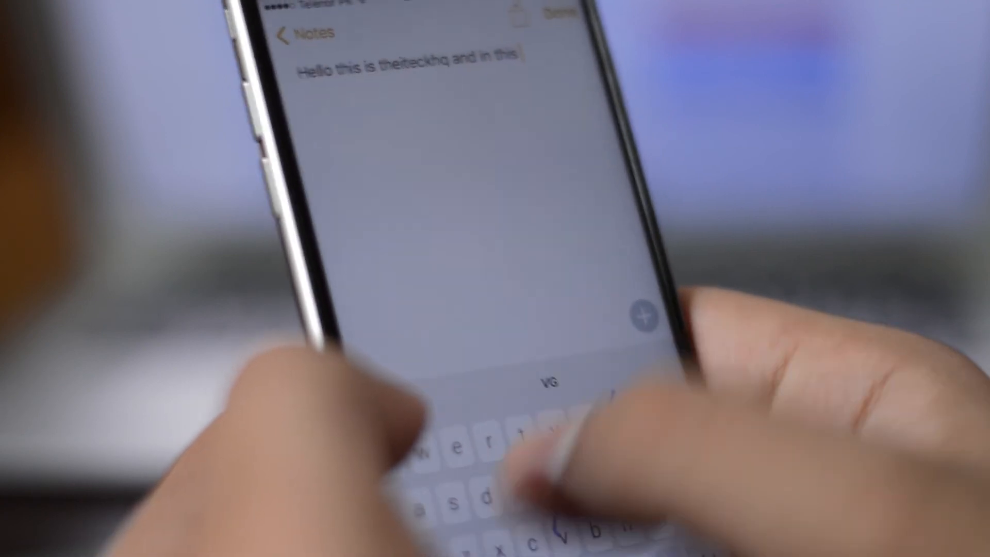